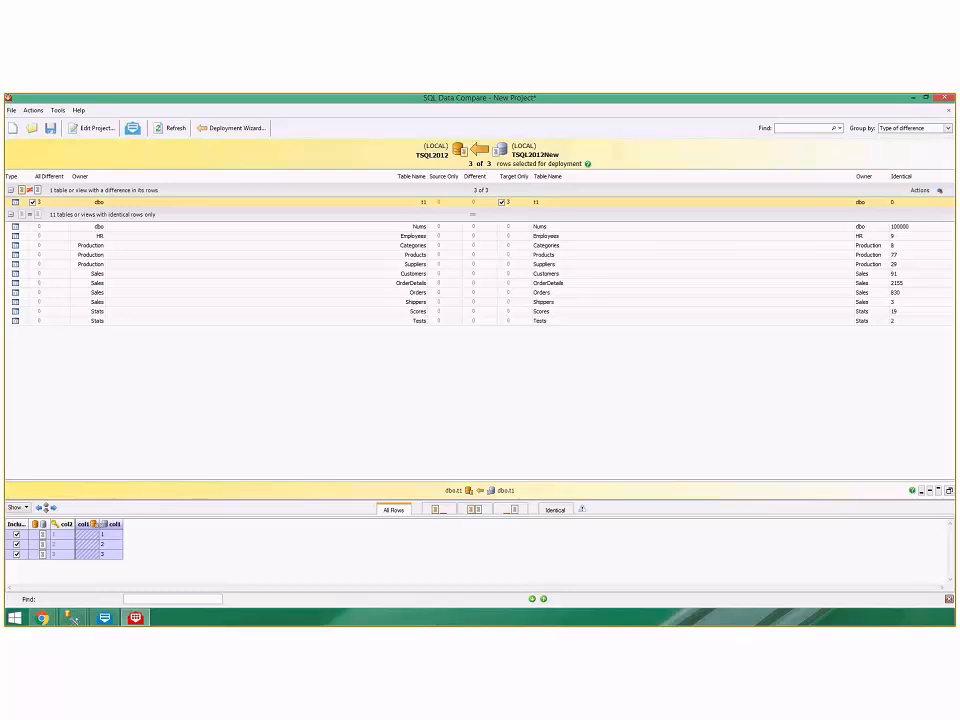
mouse_move(196, 622)
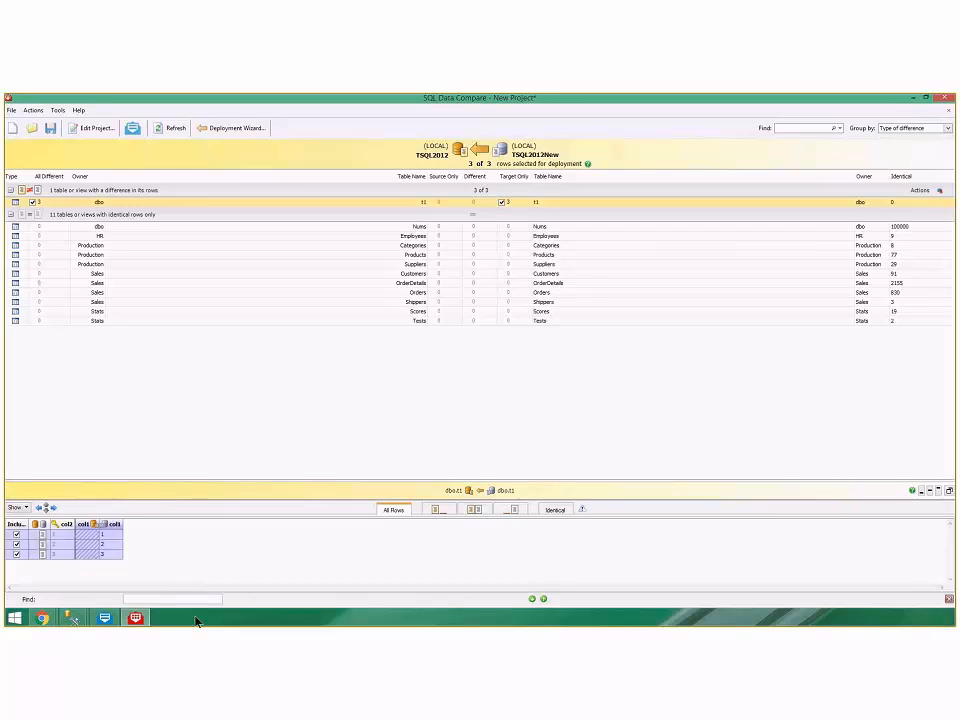
mouse_move(42, 616)
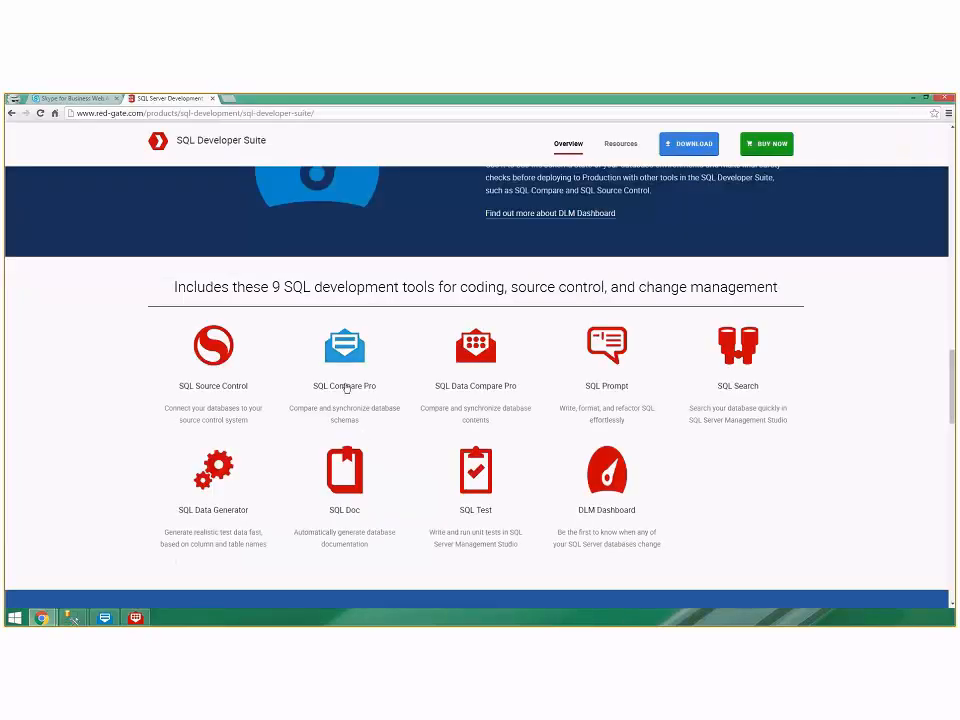
mouse_move(476, 386)
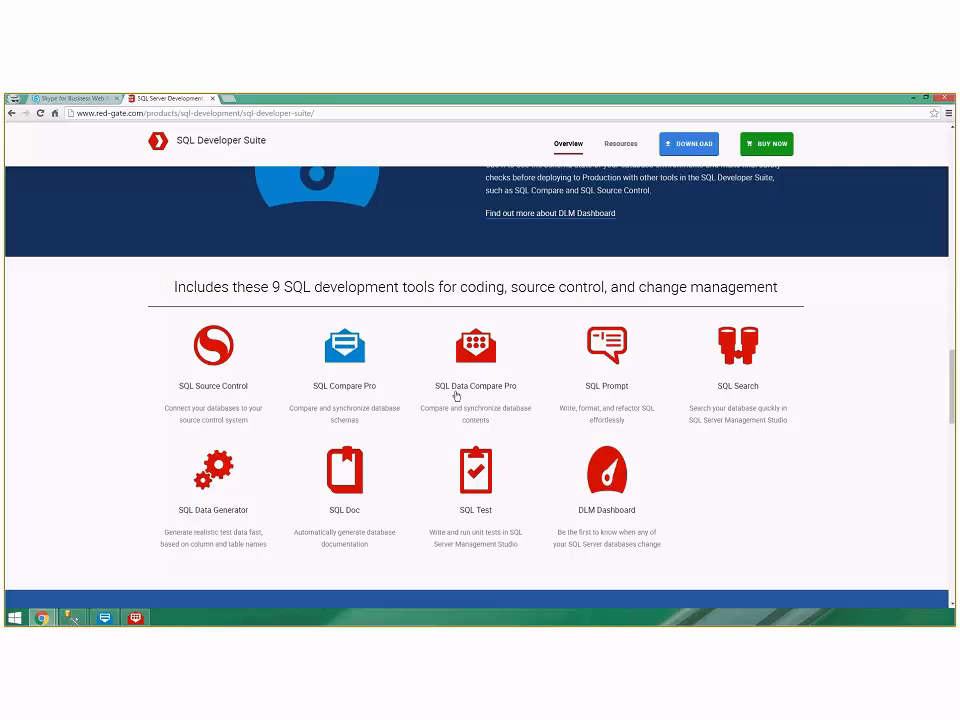
mouse_move(338, 528)
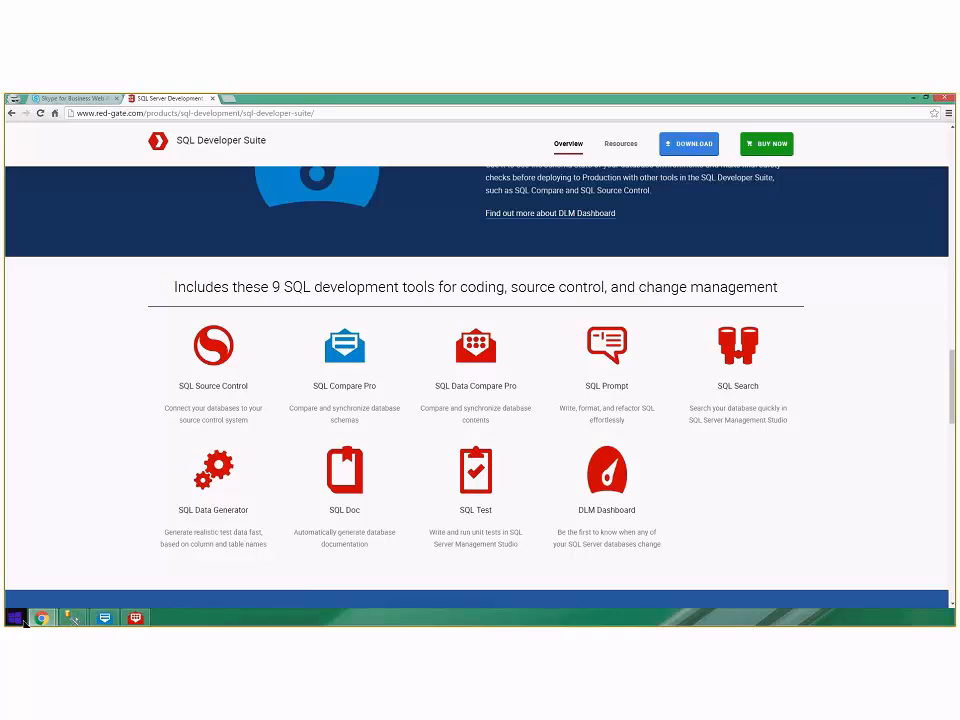
Step: Launch SQL Doc from the Start menu and connect to the local server using Windows authentication
left_click(14, 616)
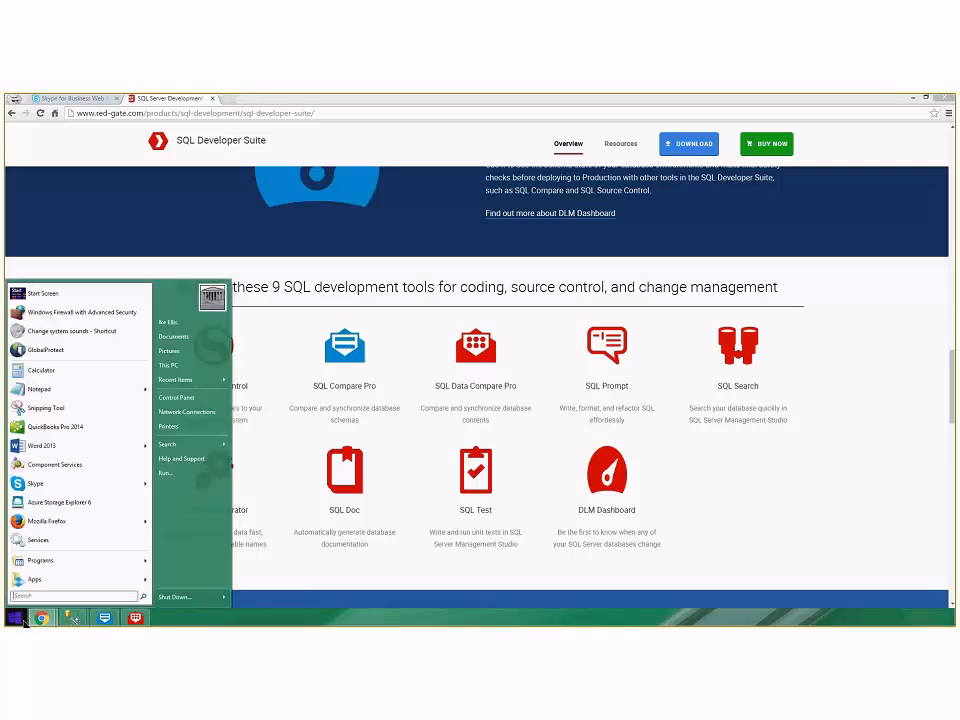
type("sq")
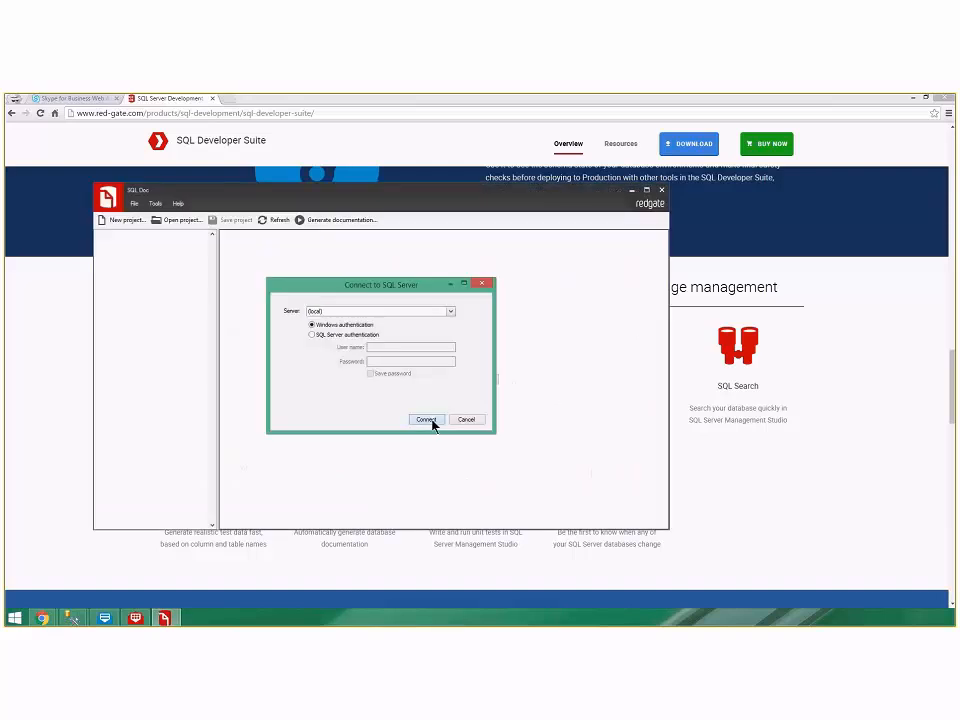
left_click(426, 420)
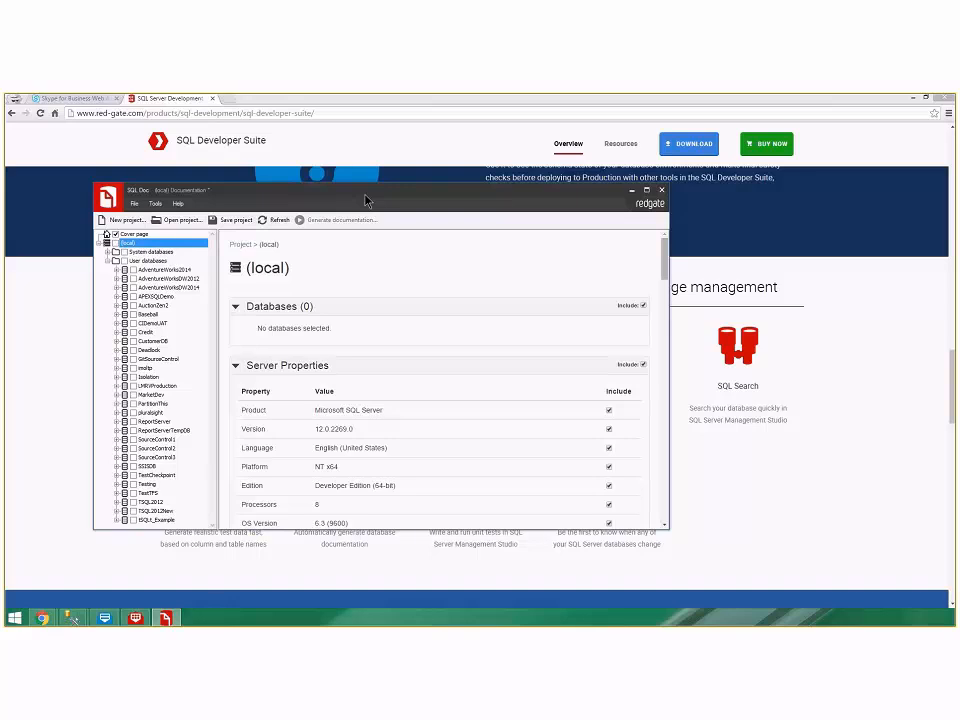
Step: Maximize SQL Doc and include TSQL2012 and AdventureWorksDW2014 under User databases
left_click(648, 192)
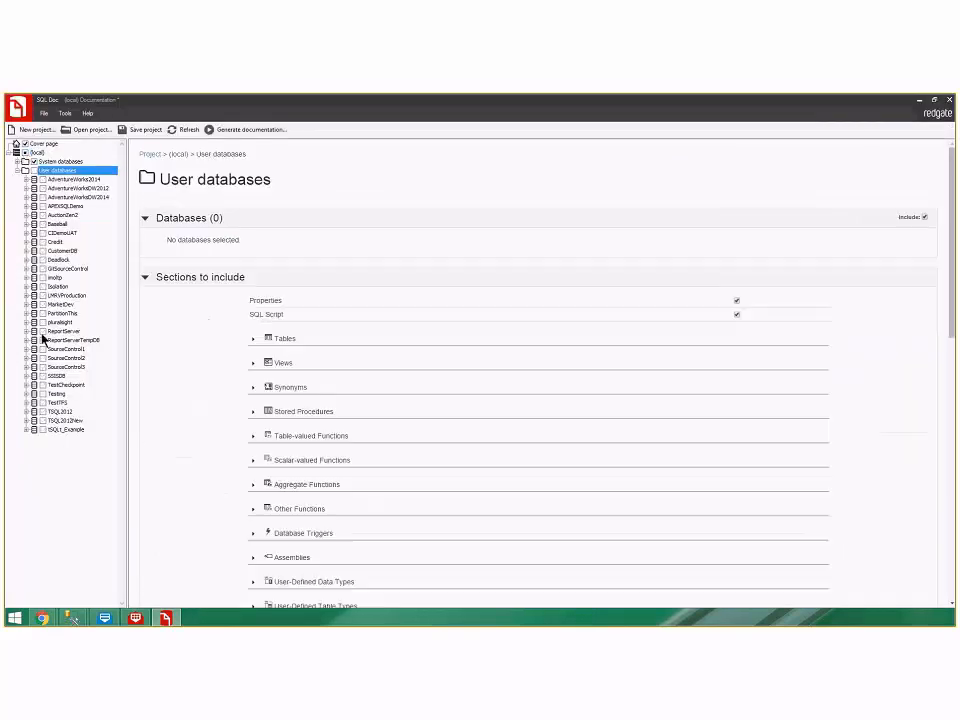
left_click(60, 412)
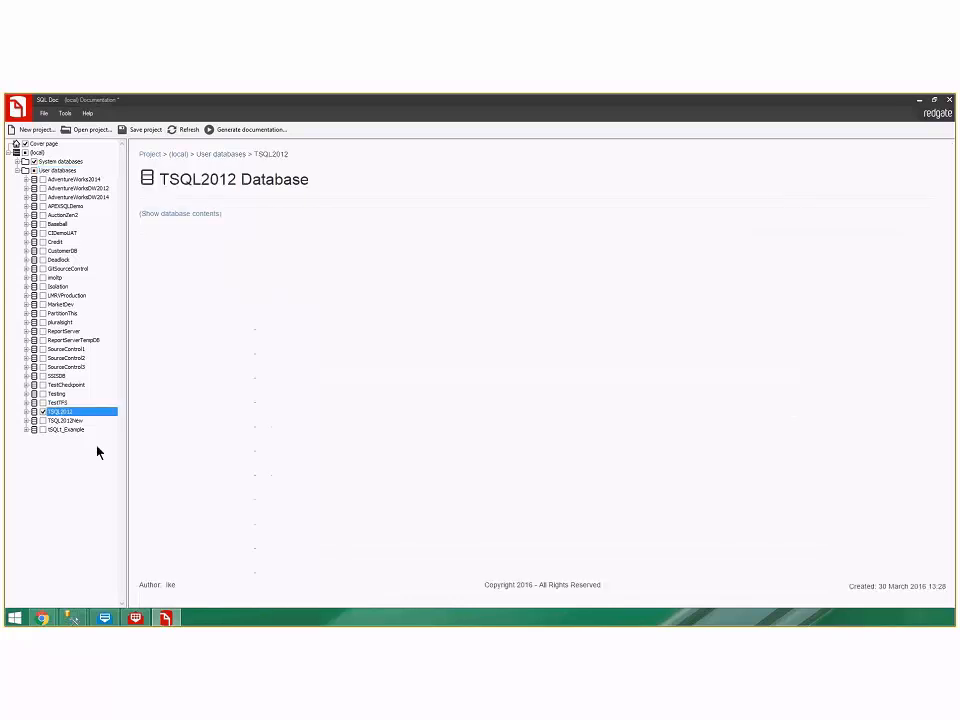
mouse_move(42, 196)
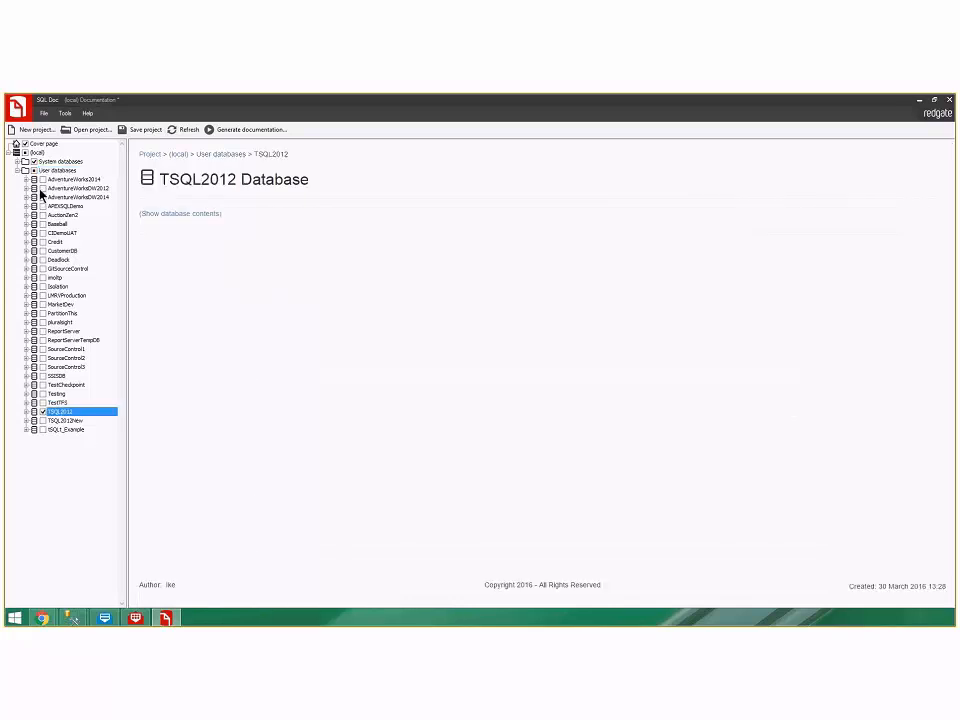
left_click(68, 196)
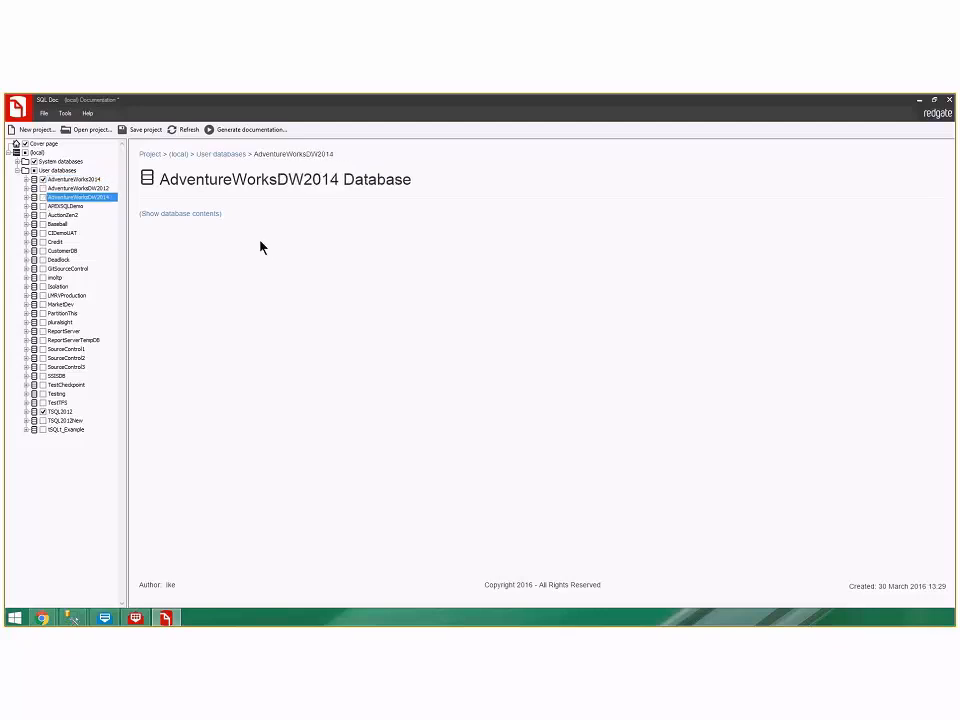
mouse_move(246, 130)
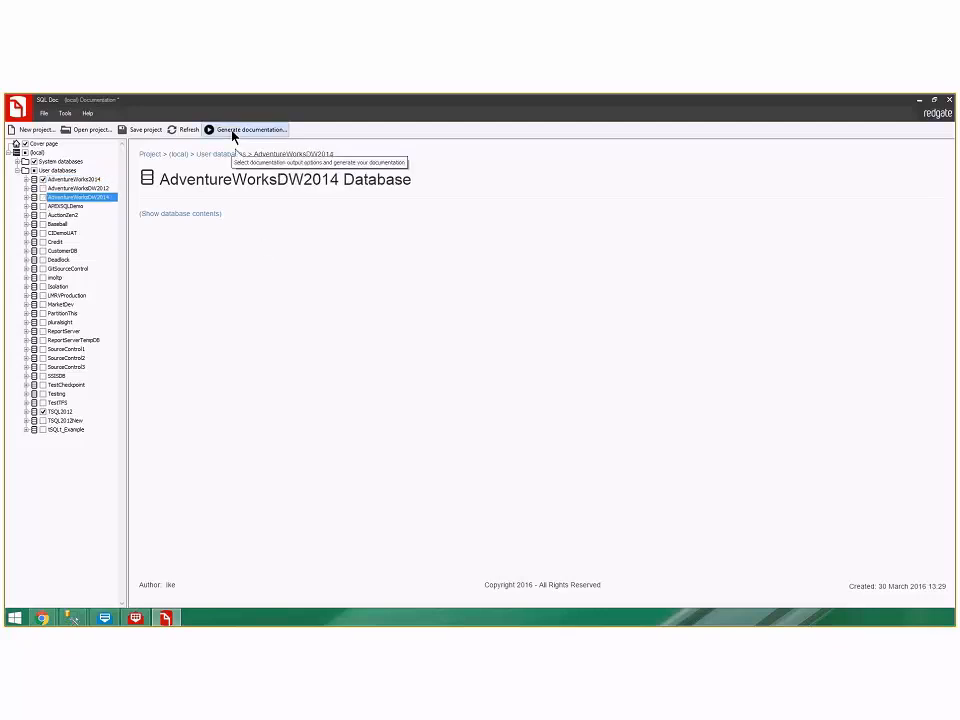
Step: Generate the documentation in HTML format and dismiss the completion summary
left_click(248, 128)
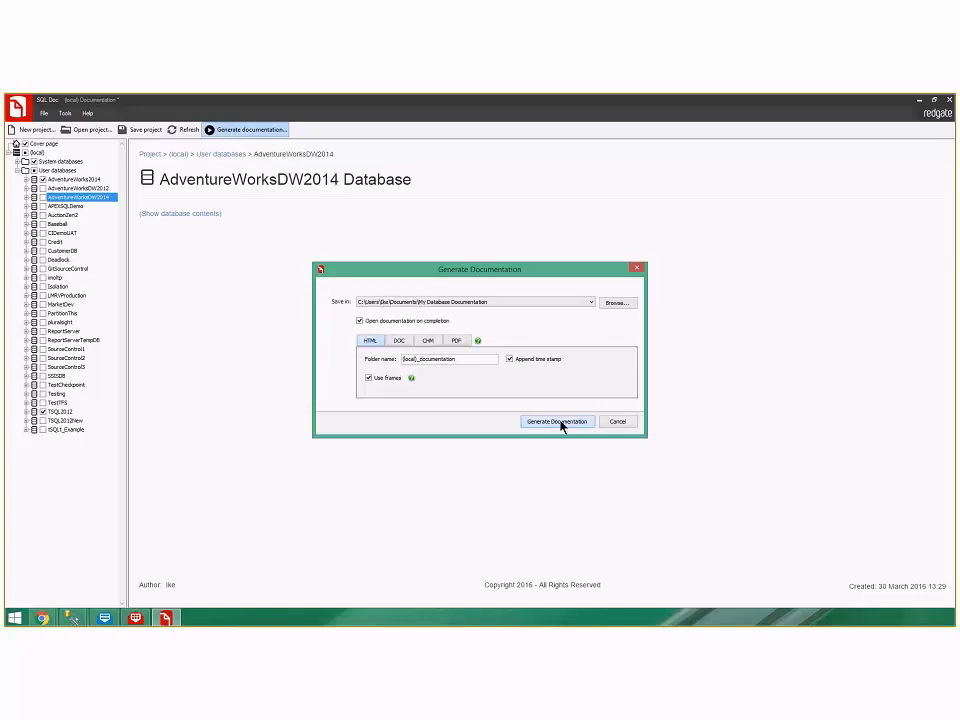
left_click(556, 420)
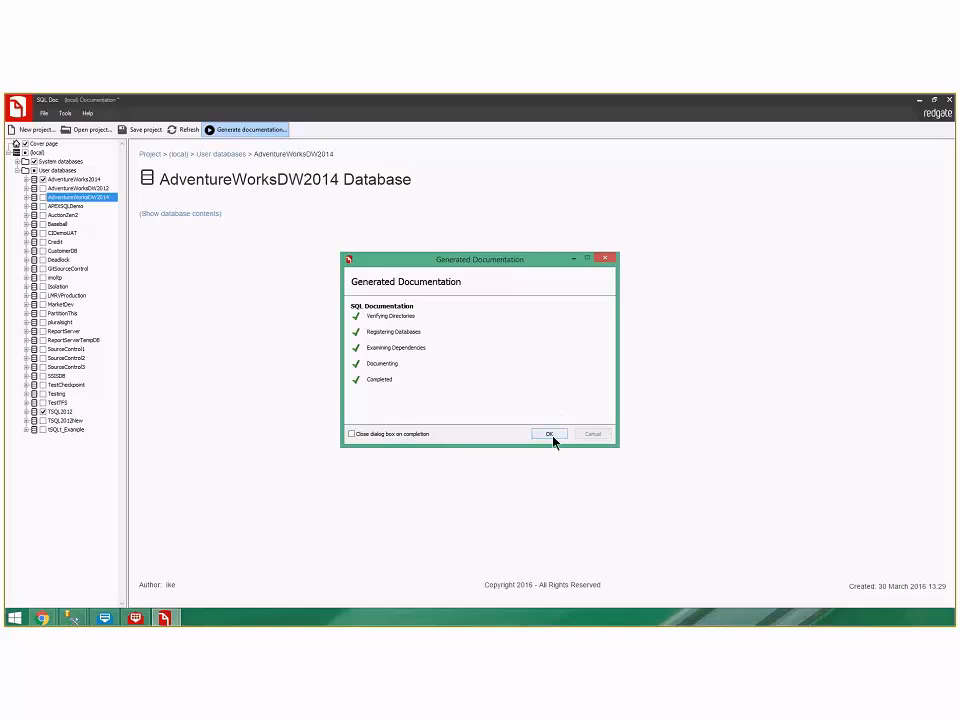
left_click(552, 432)
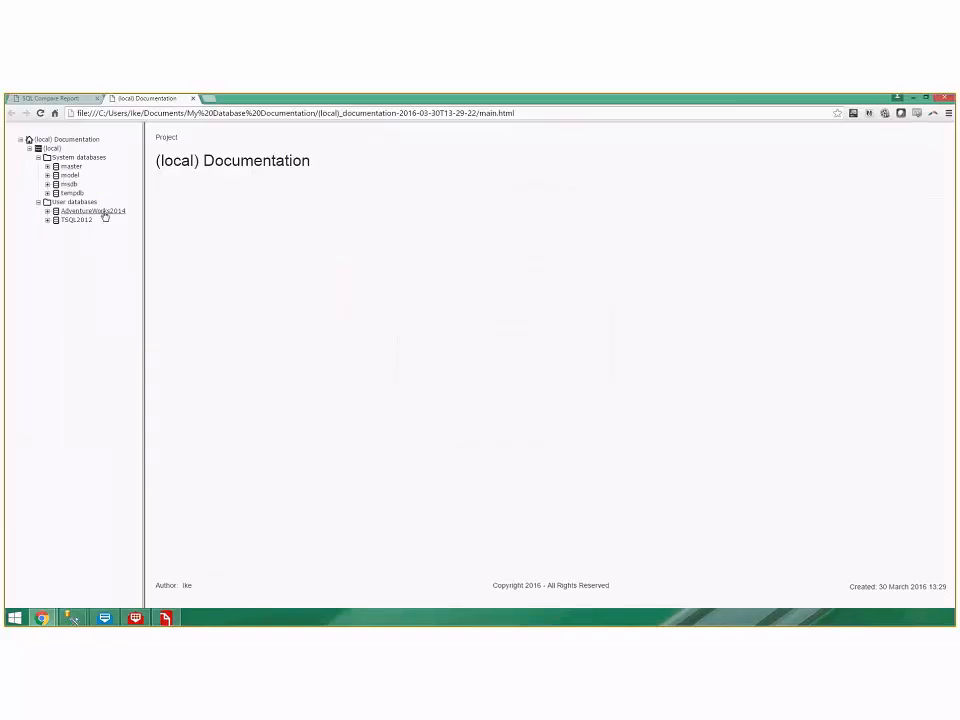
Step: Load main.html in Chrome and show the TSQL2012 tables, selecting Sales.Customers
left_click(300, 112)
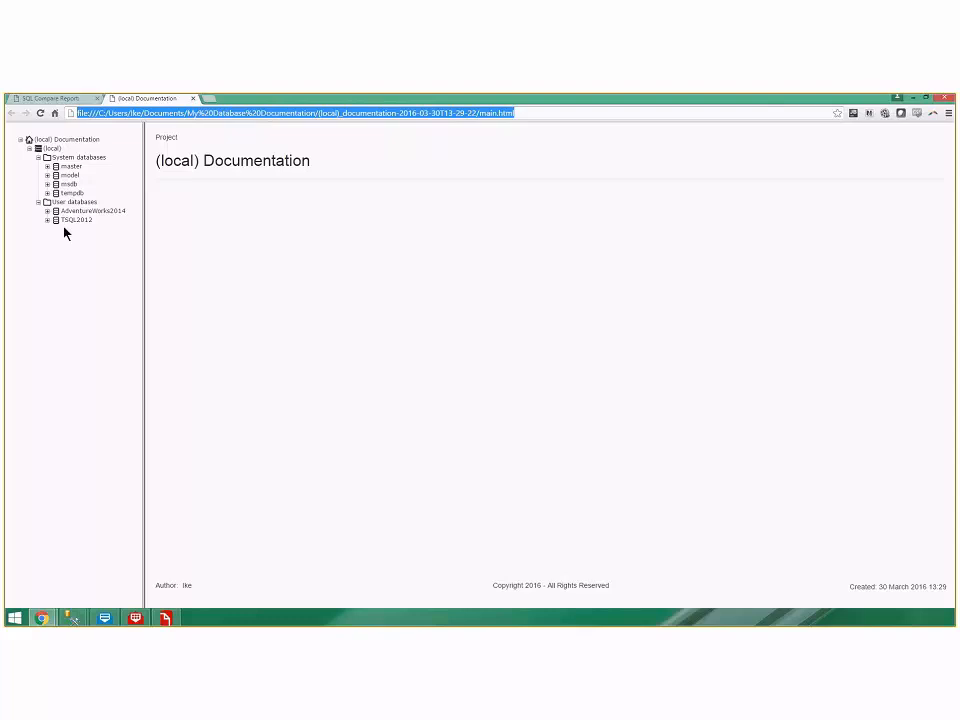
left_click(80, 228)
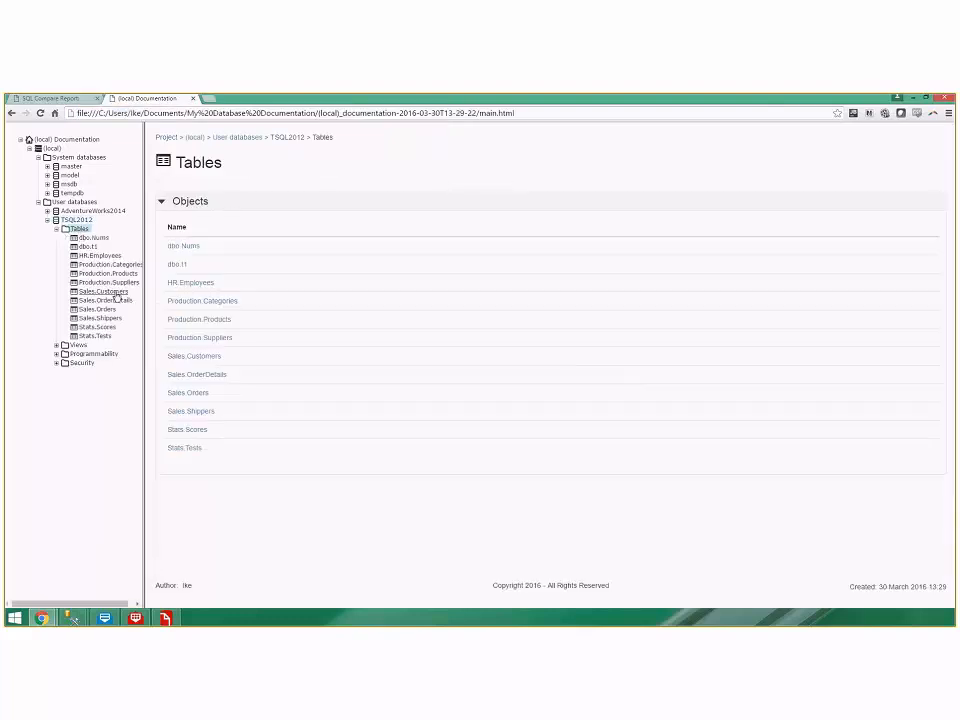
mouse_move(102, 292)
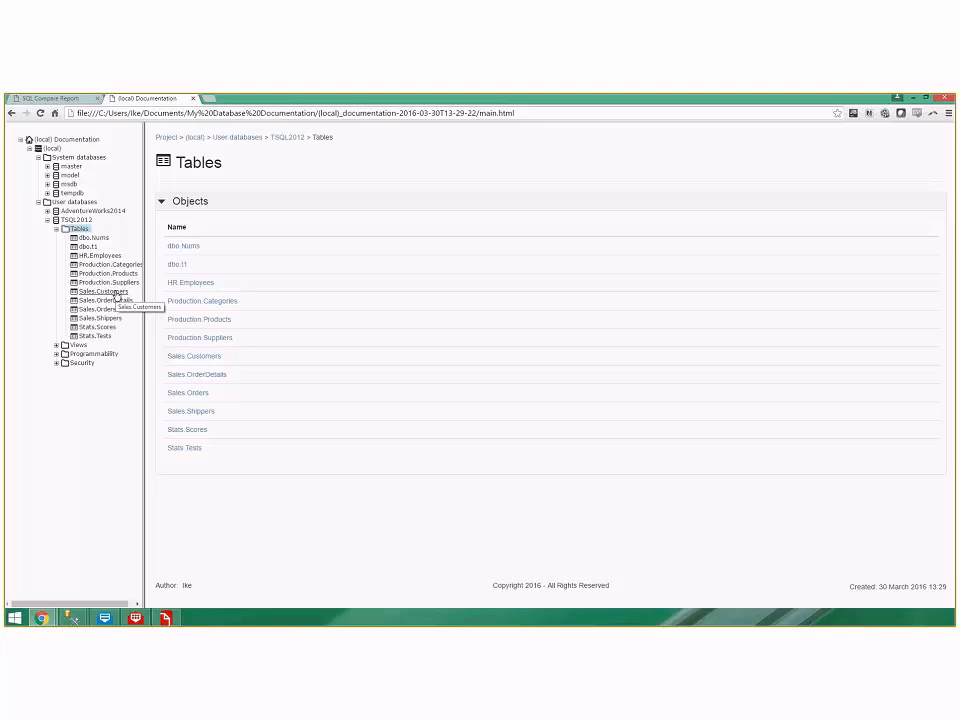
mouse_move(908, 598)
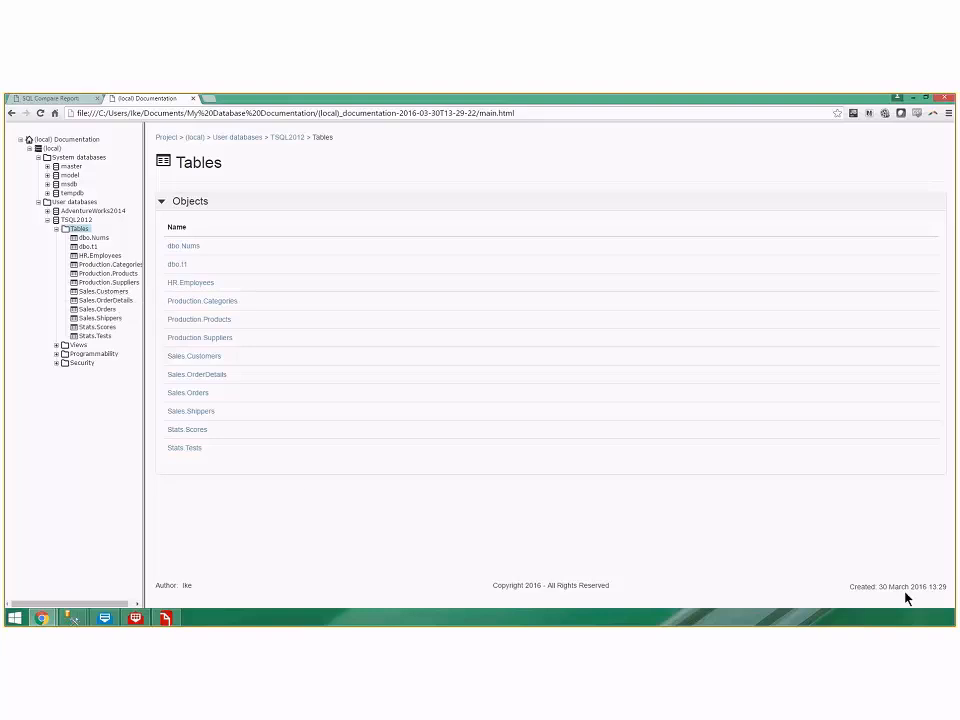
mouse_move(76, 272)
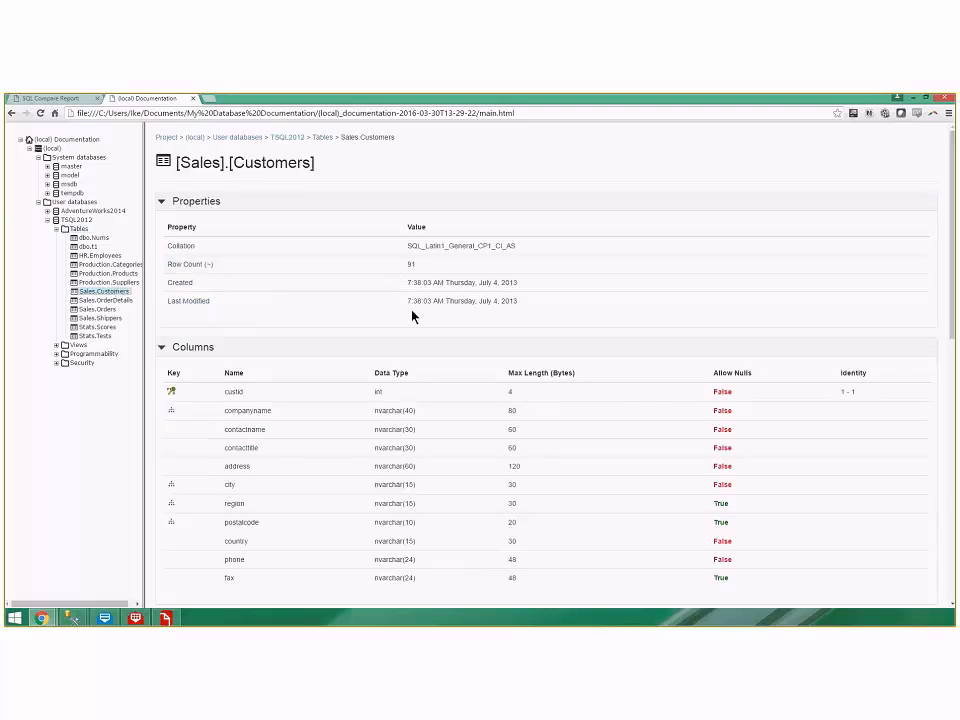
mouse_move(380, 328)
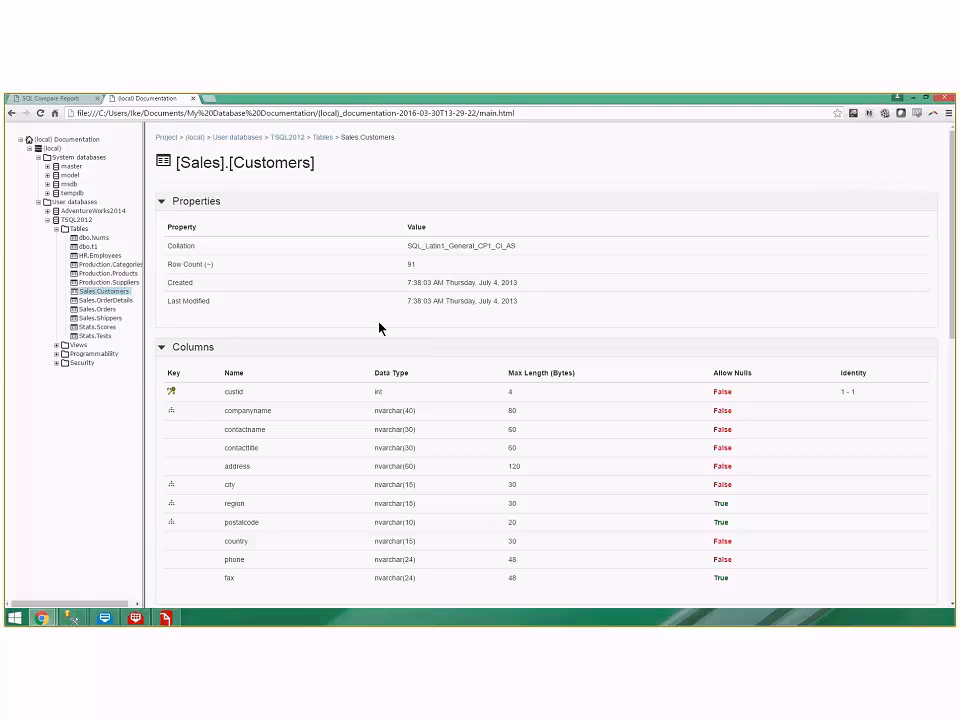
Step: Review Sales.Customers' Properties, Columns, Indexes, SQL Script, Uses and Used By sections
scroll("down", 3)
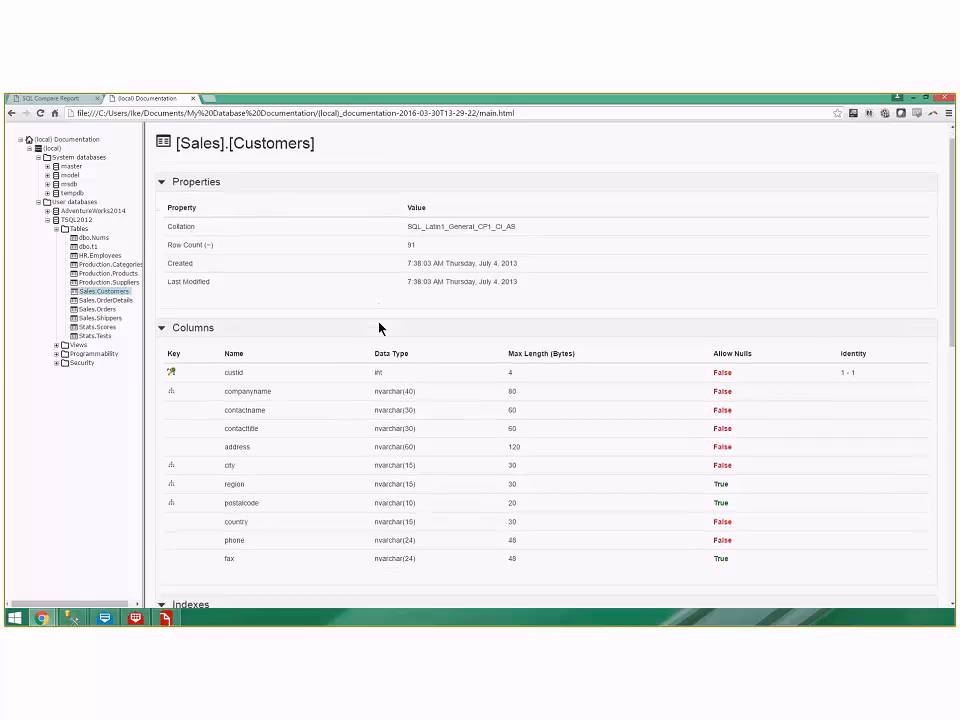
scroll("down", 3)
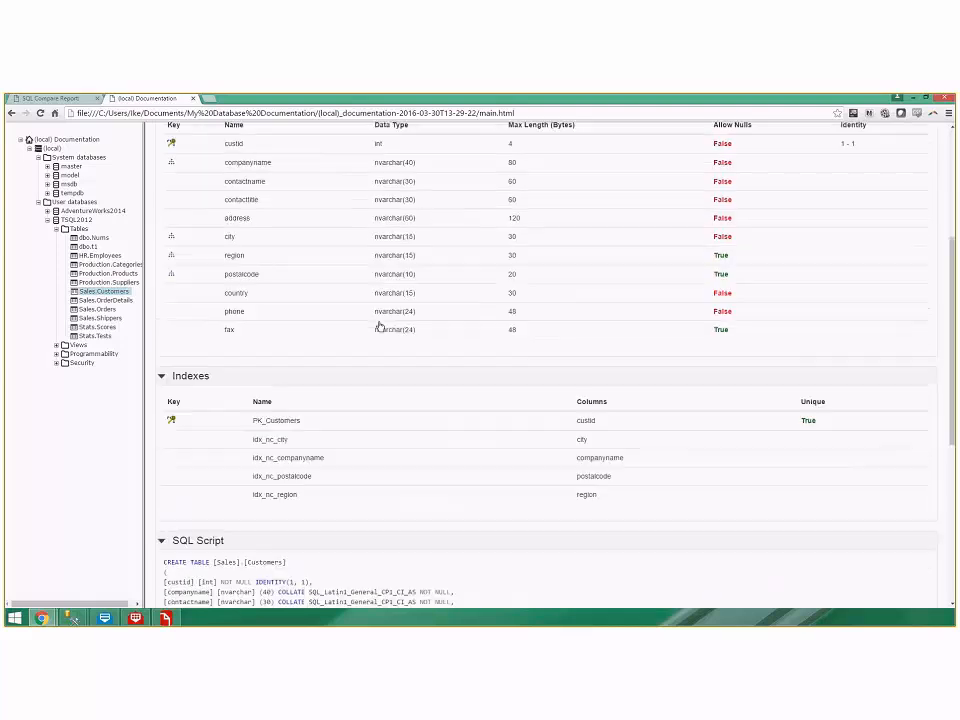
scroll("up", 3)
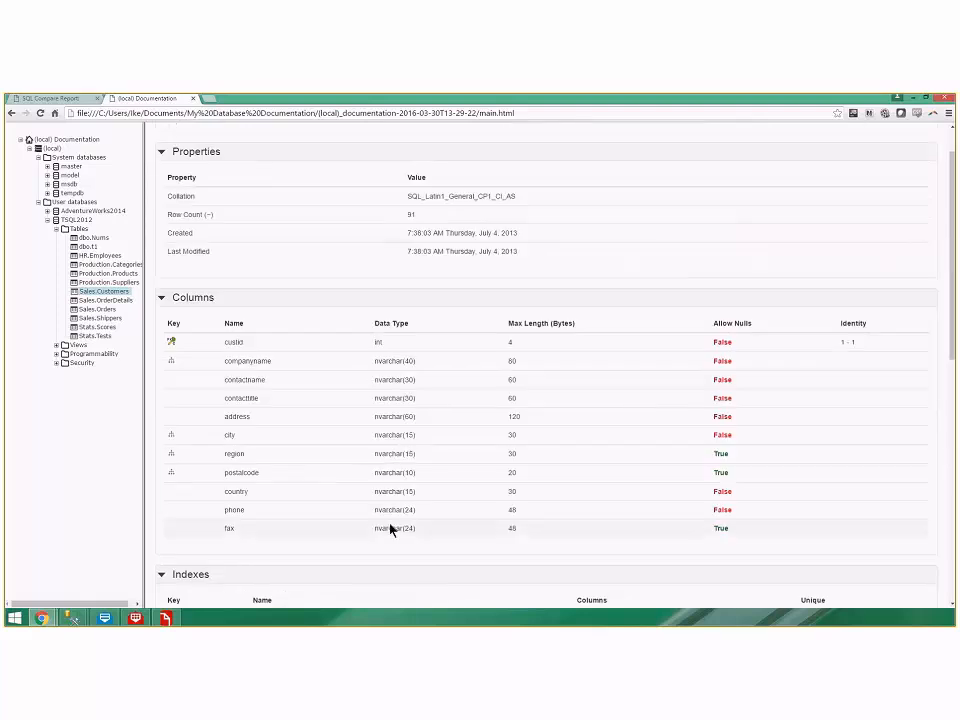
scroll("down", 3)
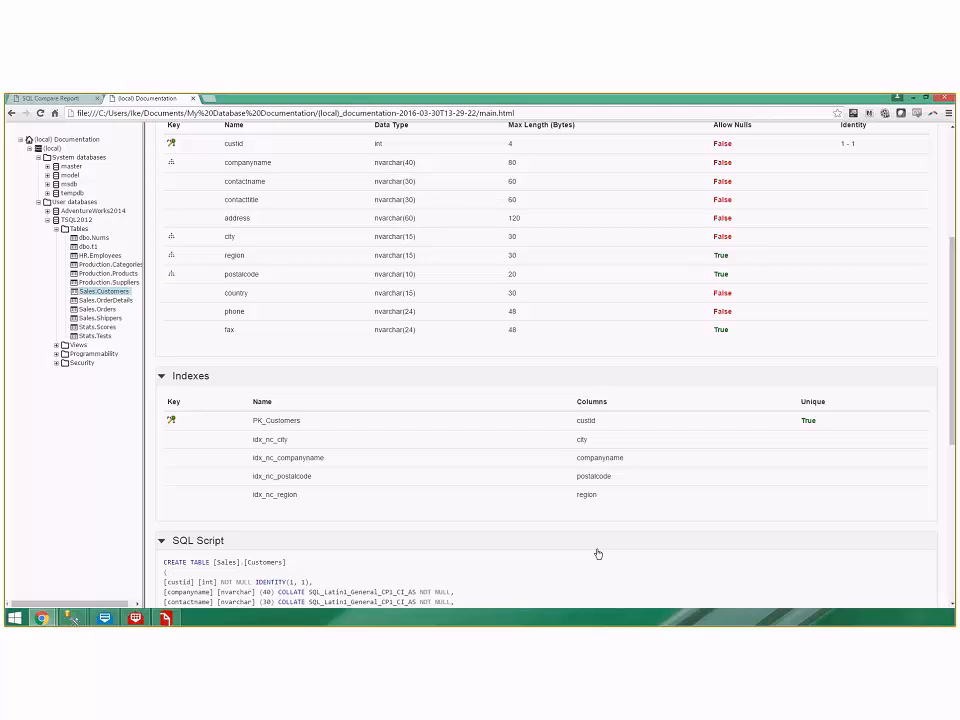
scroll("down", 3)
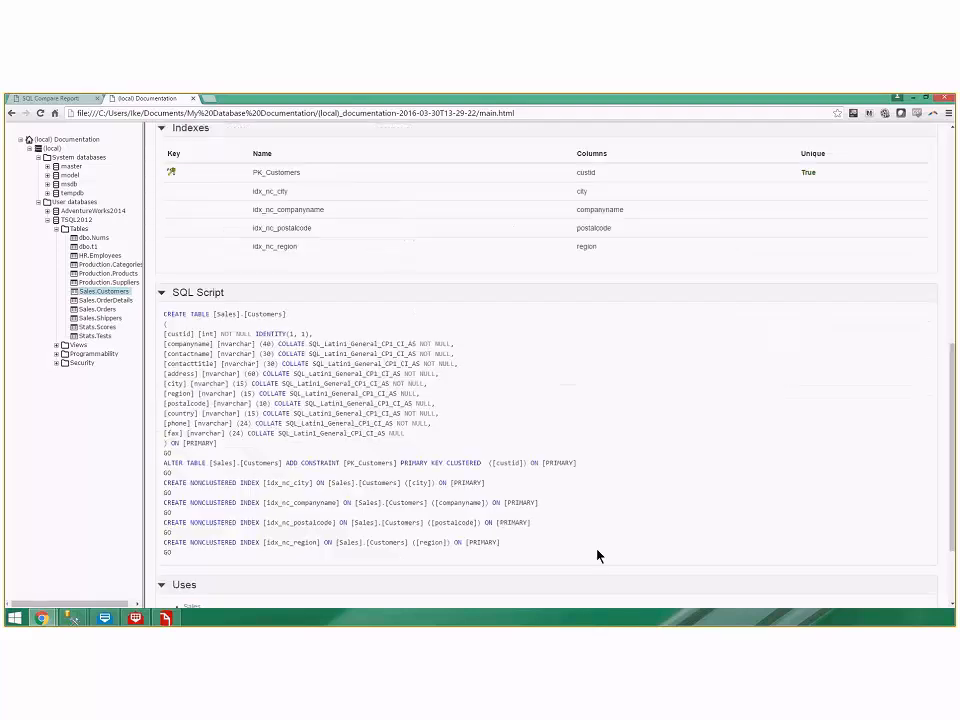
scroll("down", 3)
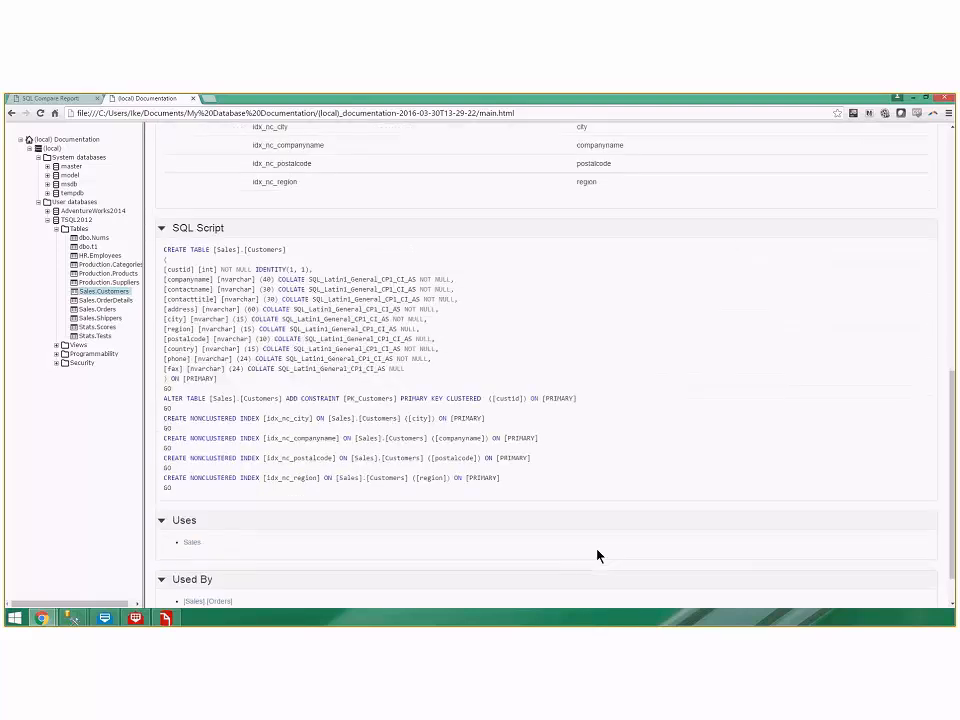
scroll("down", 3)
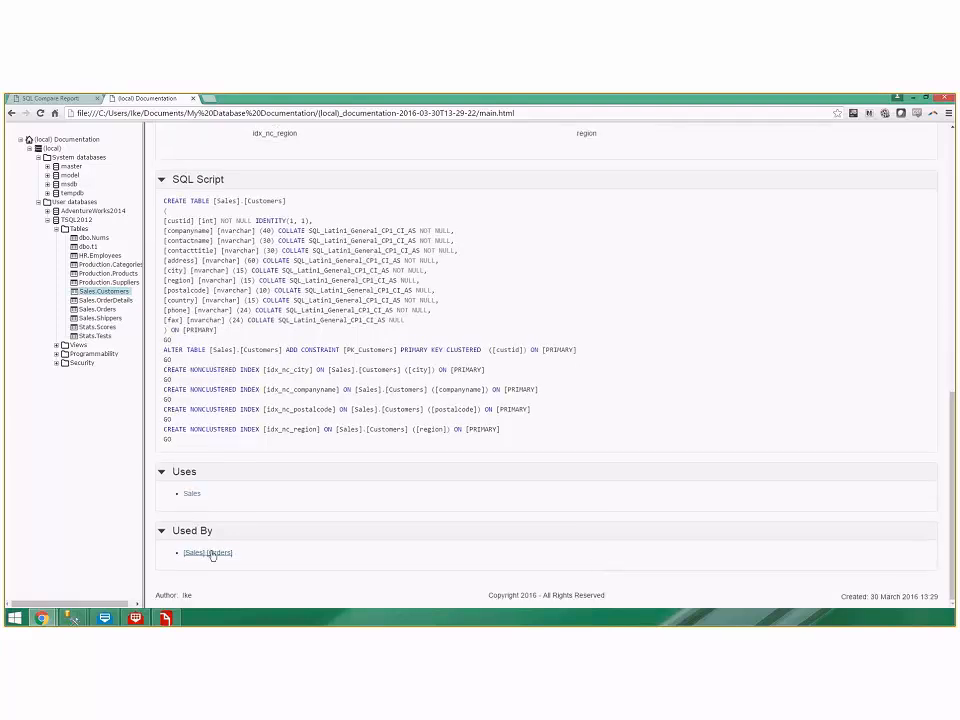
mouse_move(208, 552)
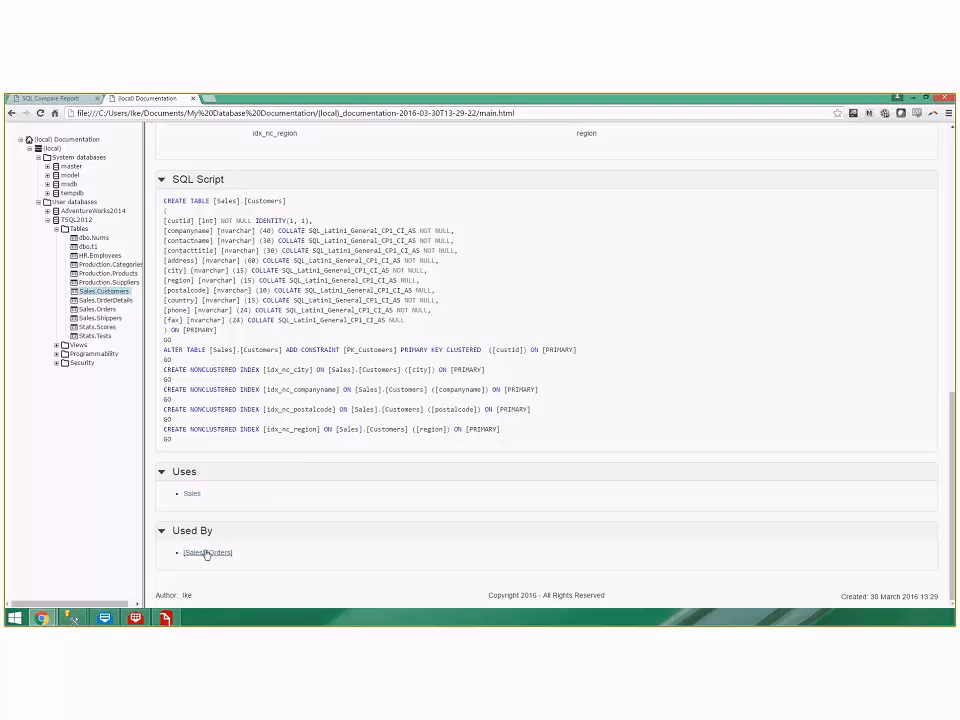
Step: Follow the [Sales].[Orders] link and review its Indexes, Foreign Keys, SQL Script and dependencies
left_click(208, 552)
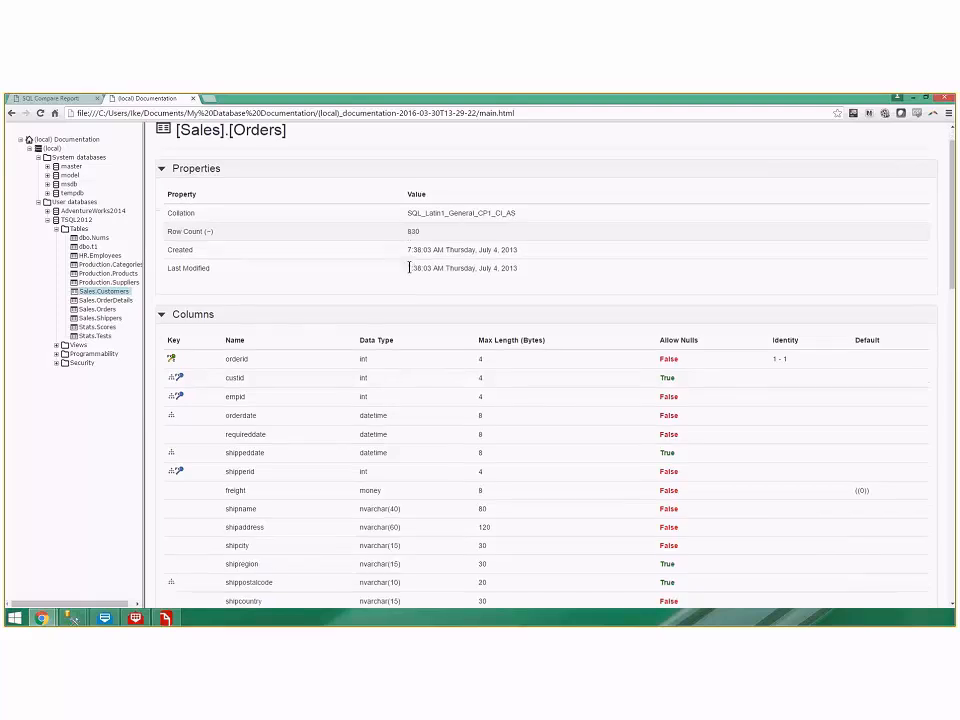
scroll("down", 3)
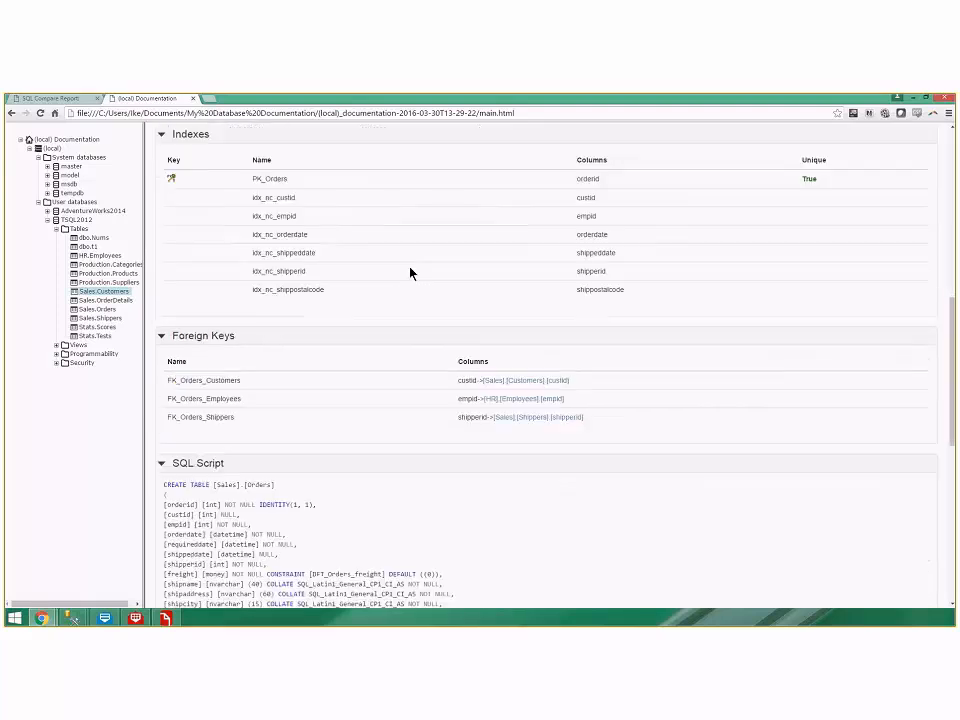
scroll("down", 3)
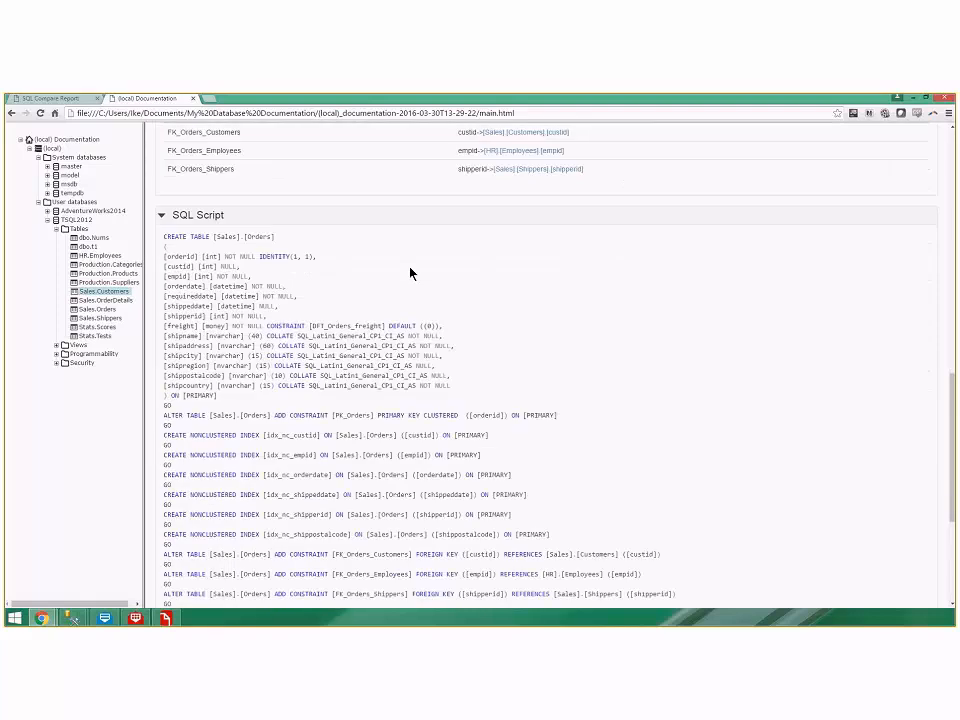
scroll("down", 3)
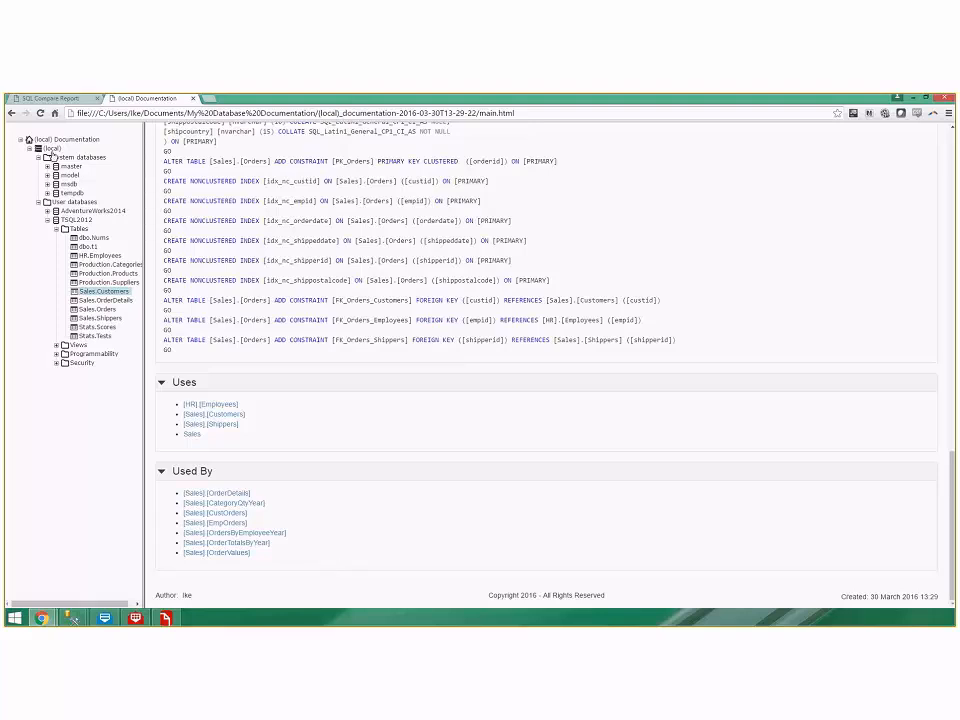
Step: Return to the (local) server page, review Server Settings and Advanced Server Settings, and re-expand its tree node
left_click(56, 148)
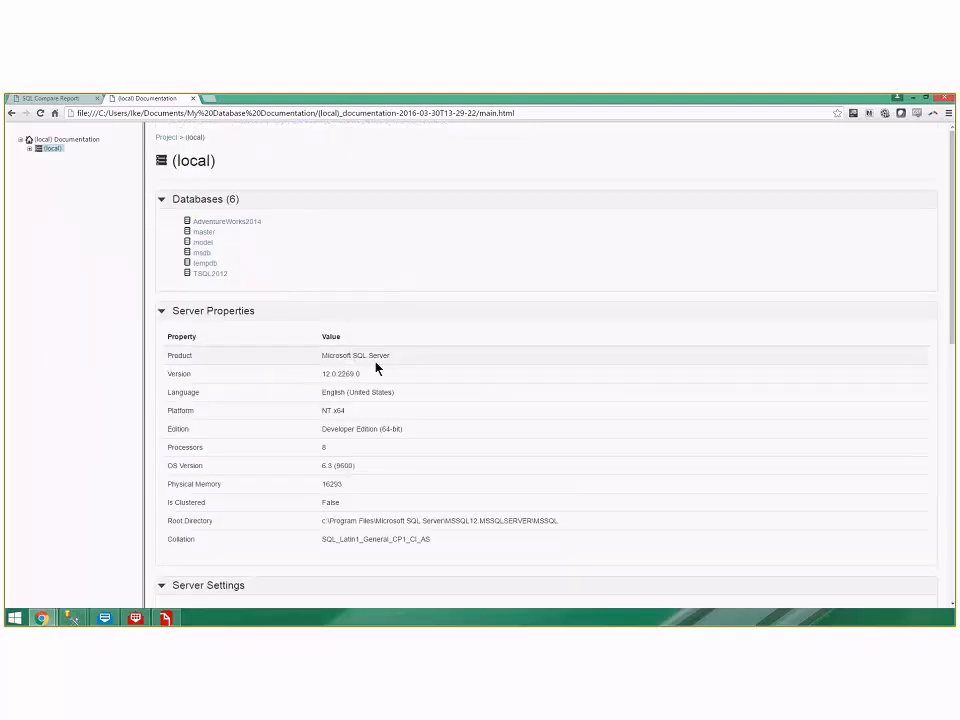
scroll("down", 3)
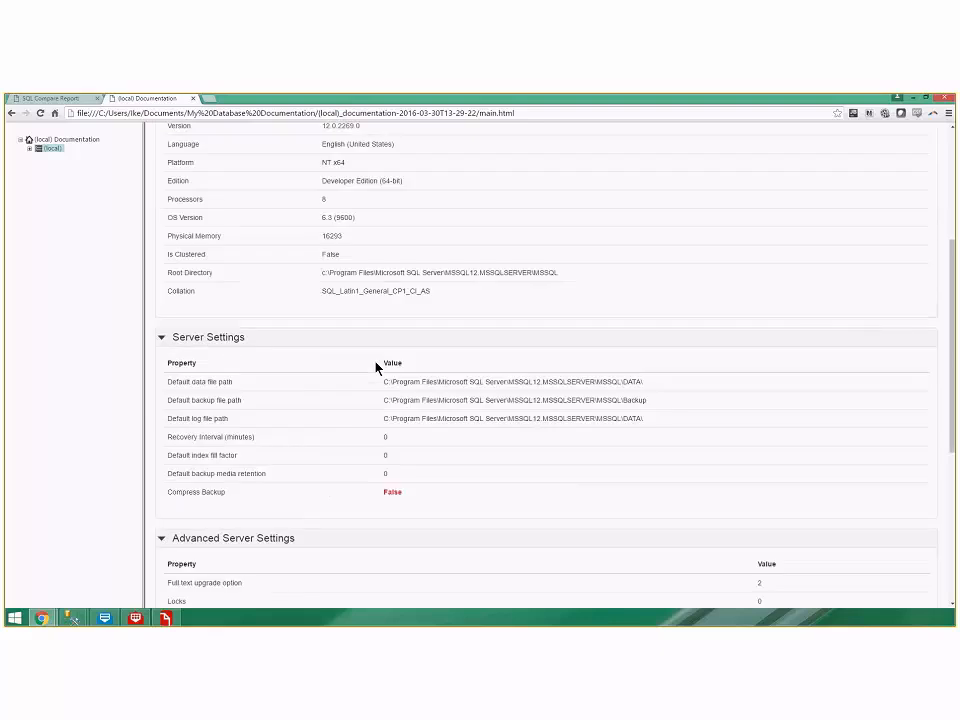
scroll("down", 3)
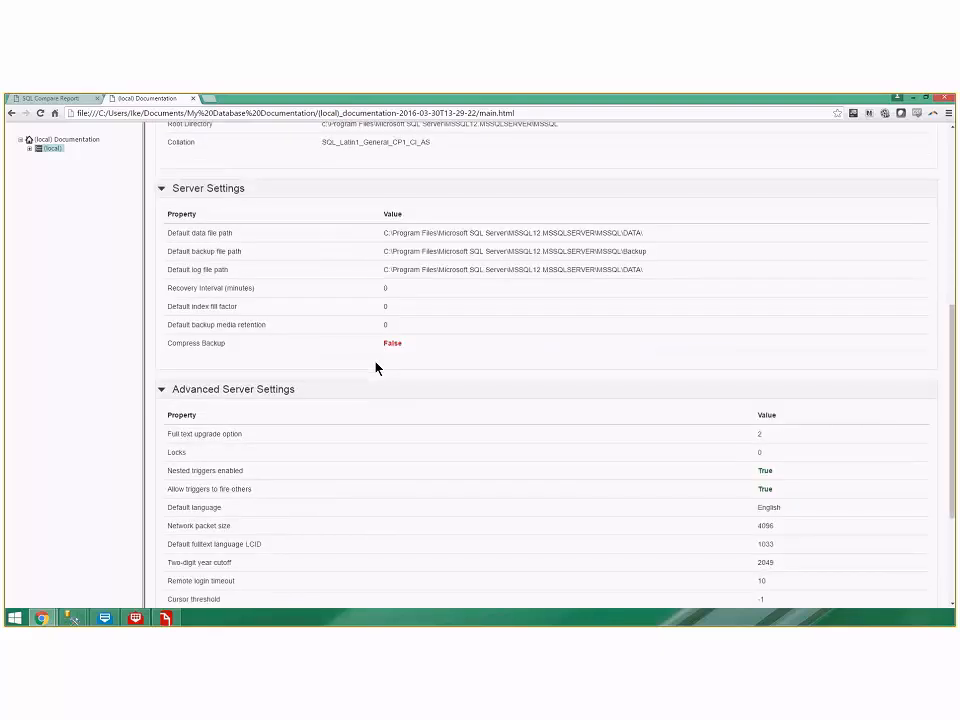
scroll("down", 3)
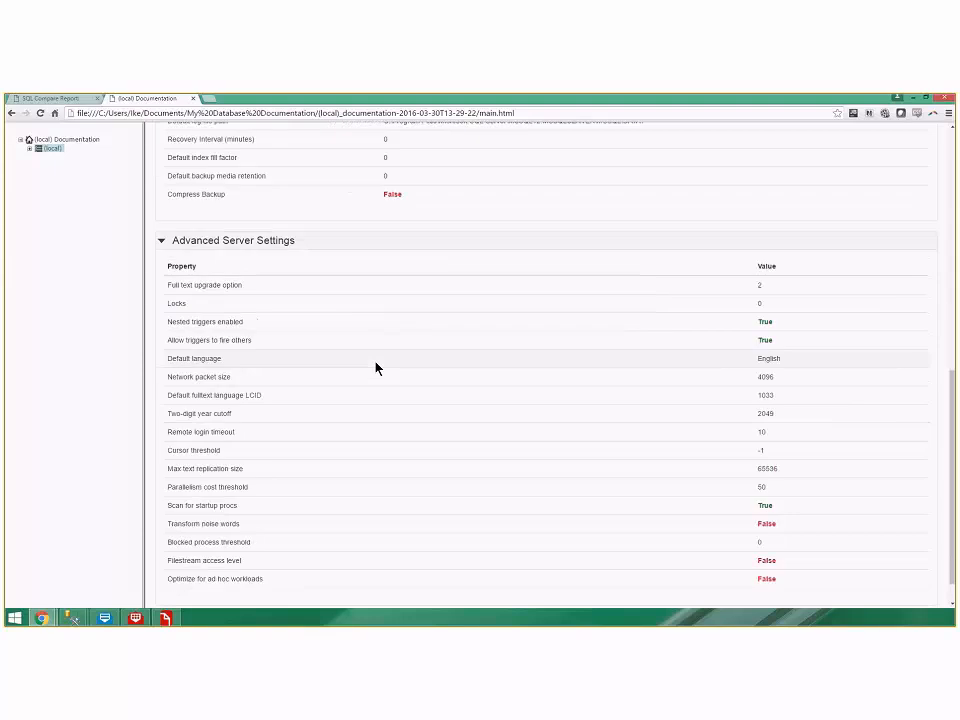
left_click(28, 148)
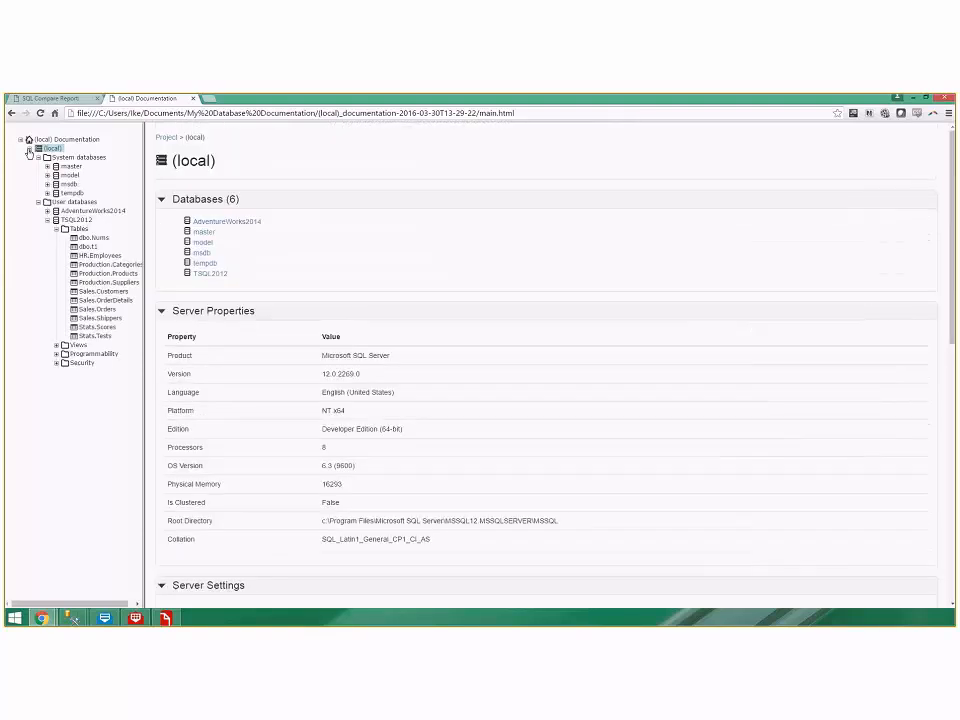